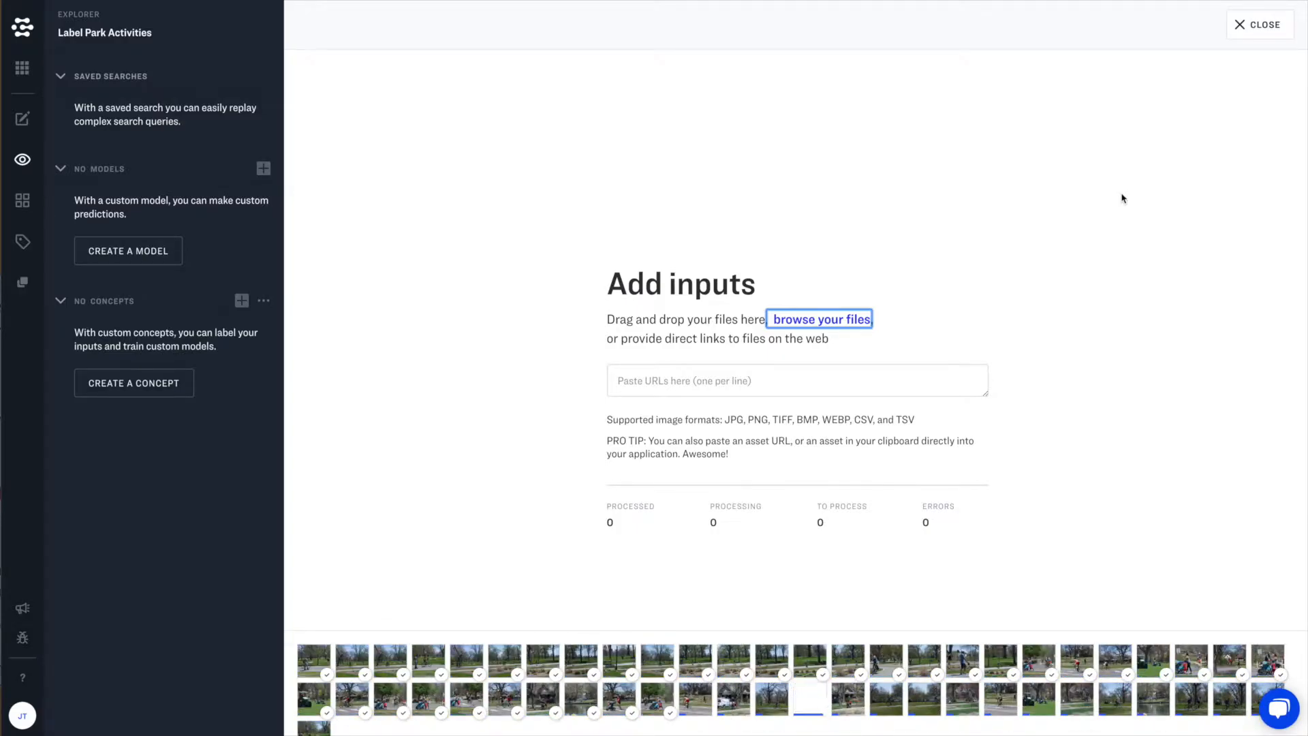
# Step: Close the Add inputs panel to return to the Explorer grid of park photos
pyautogui.click(1259, 24)
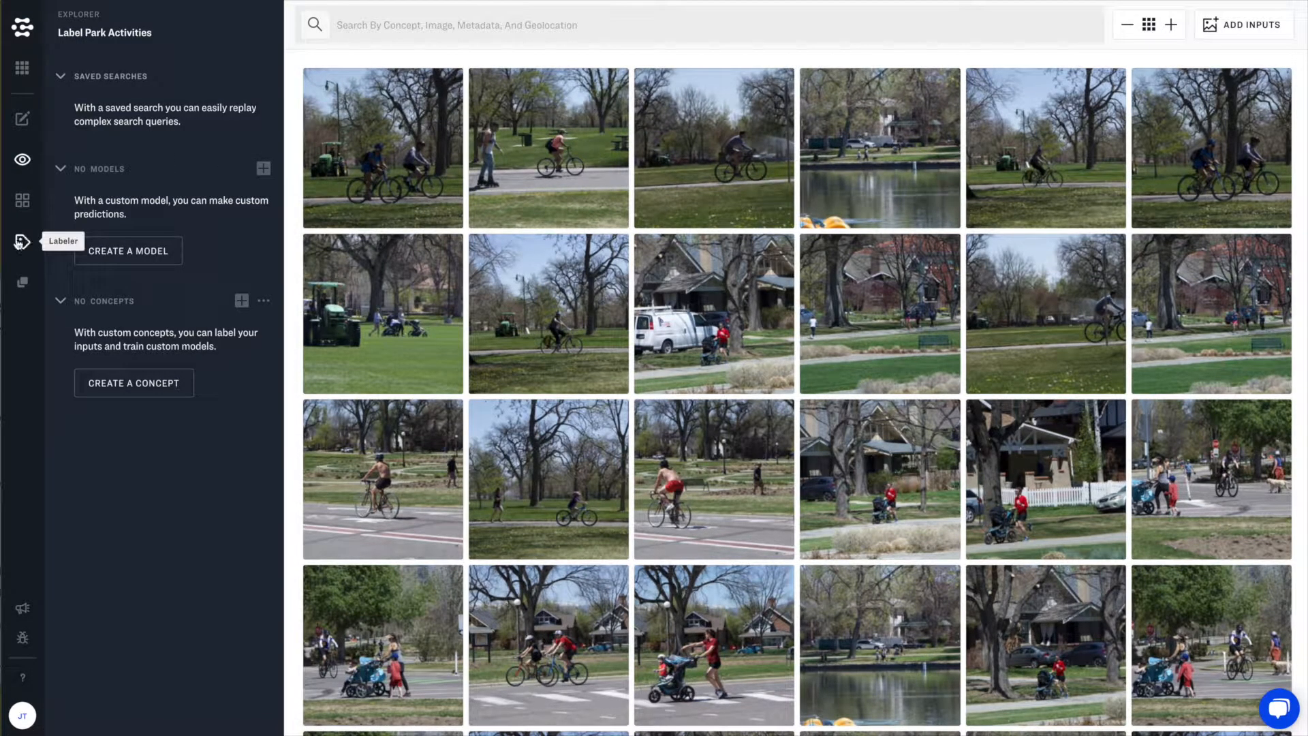
# Step: Start a new Labeler task and write instructions to label the dataset with dogwalker, walker, jogger and the other concepts
pyautogui.click(22, 241)
pyautogui.write('Label Park Ac')
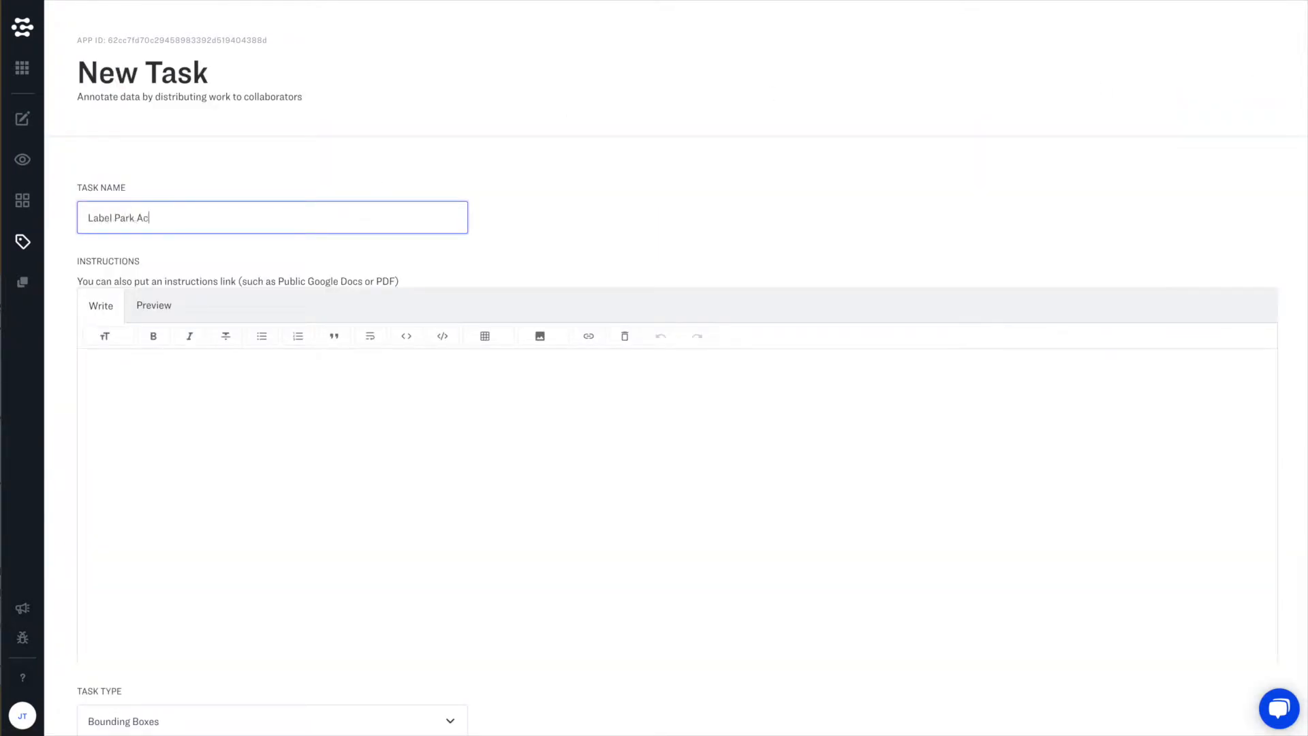
pyautogui.write('Please label this dataset')
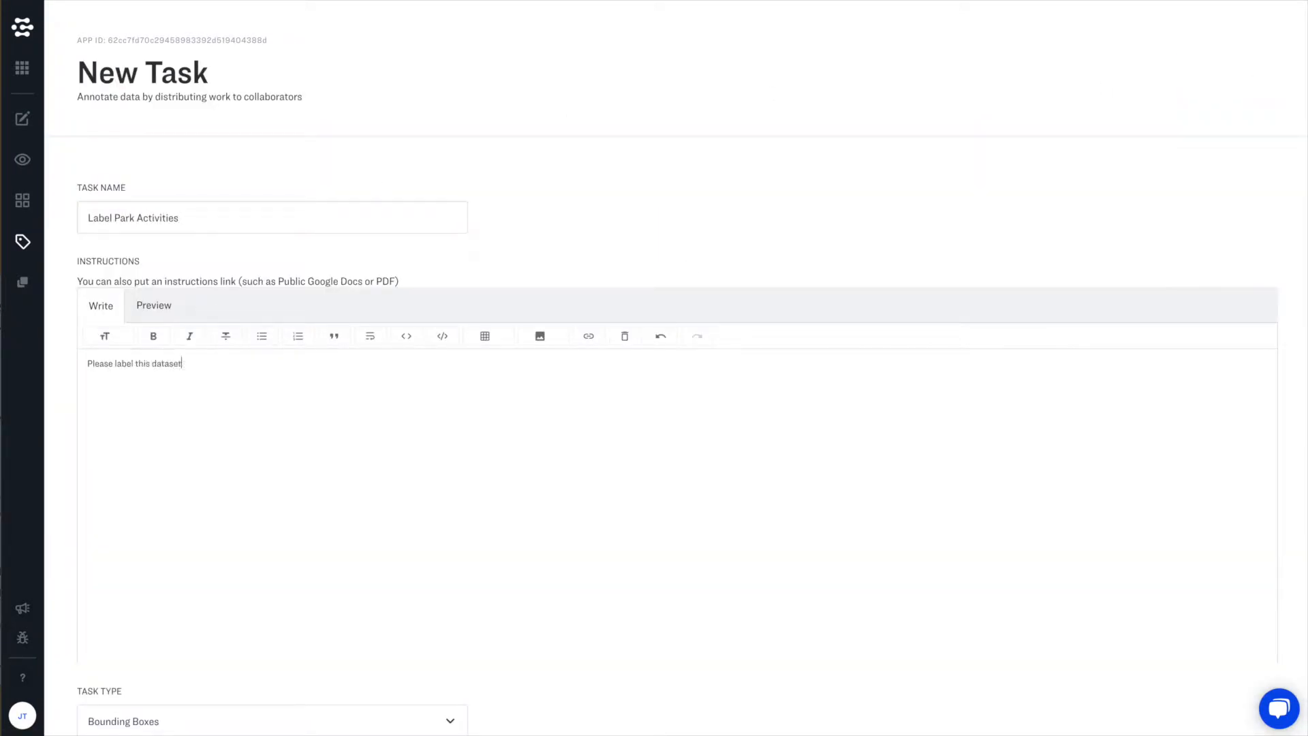
pyautogui.write('using the following concepts:')
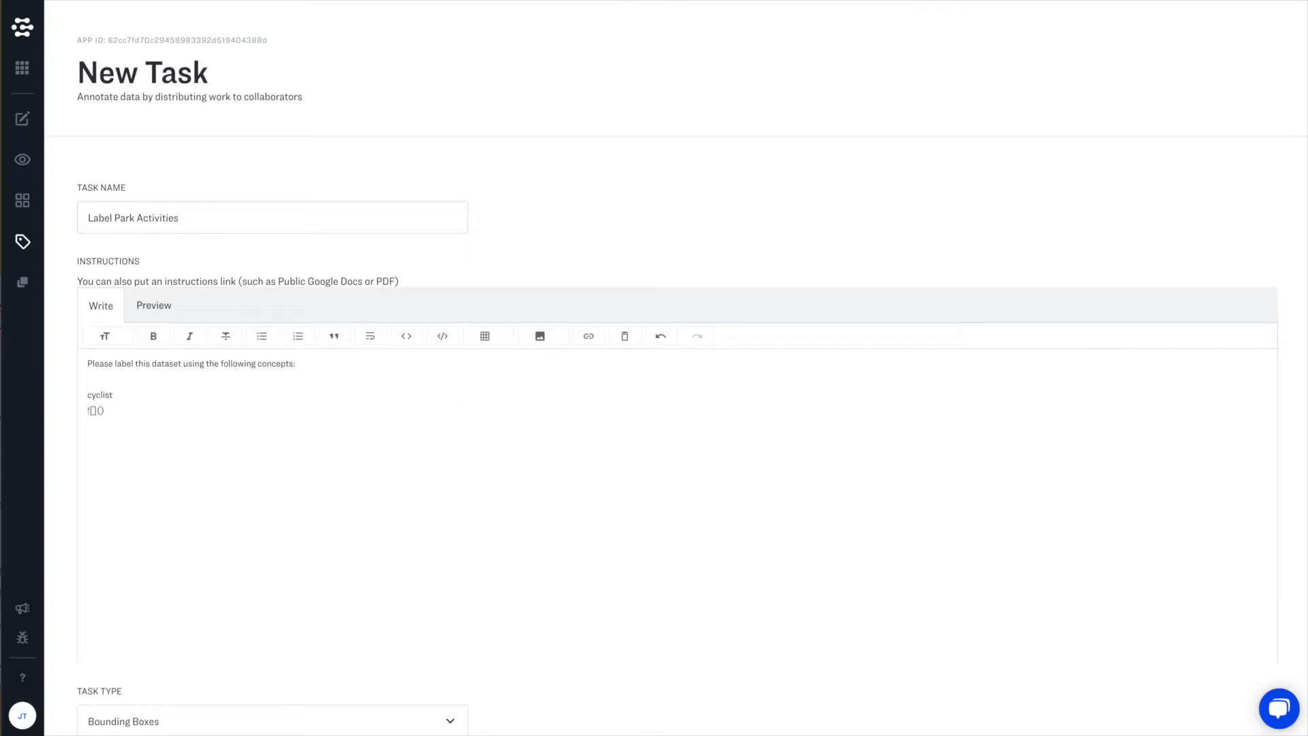
pyautogui.write('dogwalker')
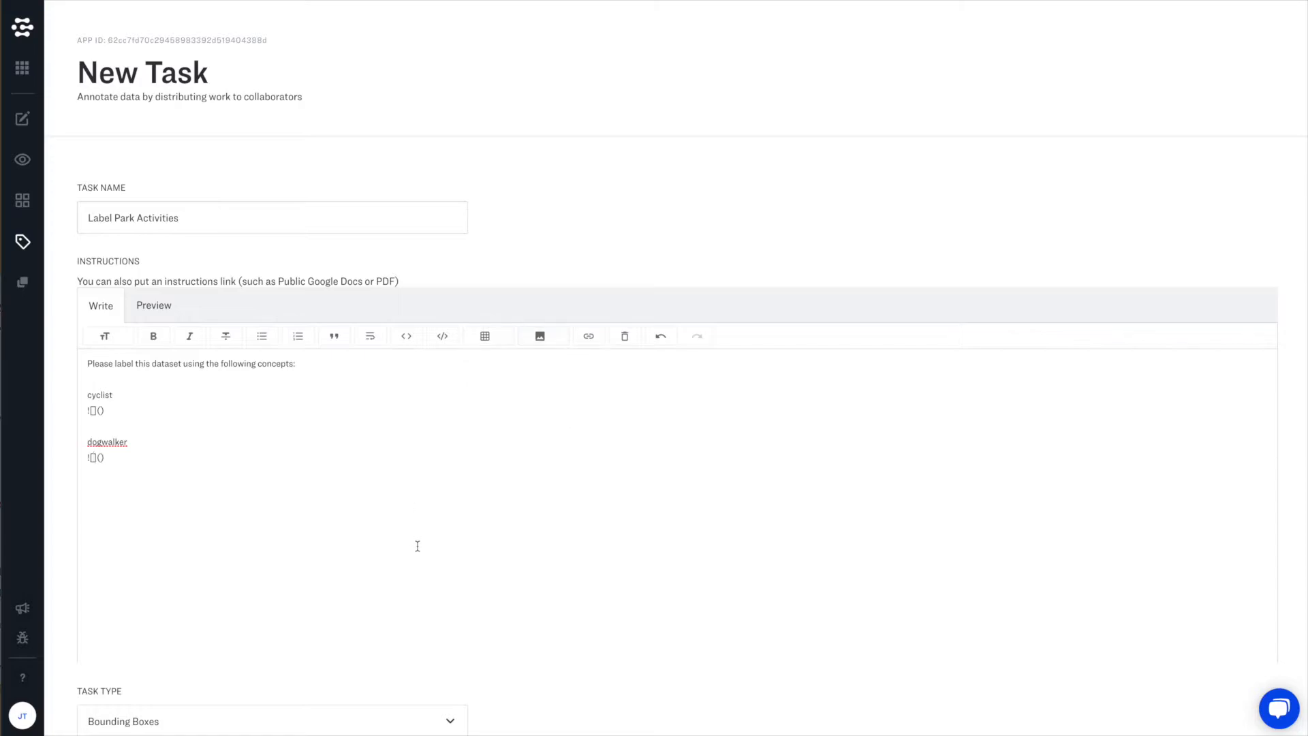
pyautogui.write('walker')
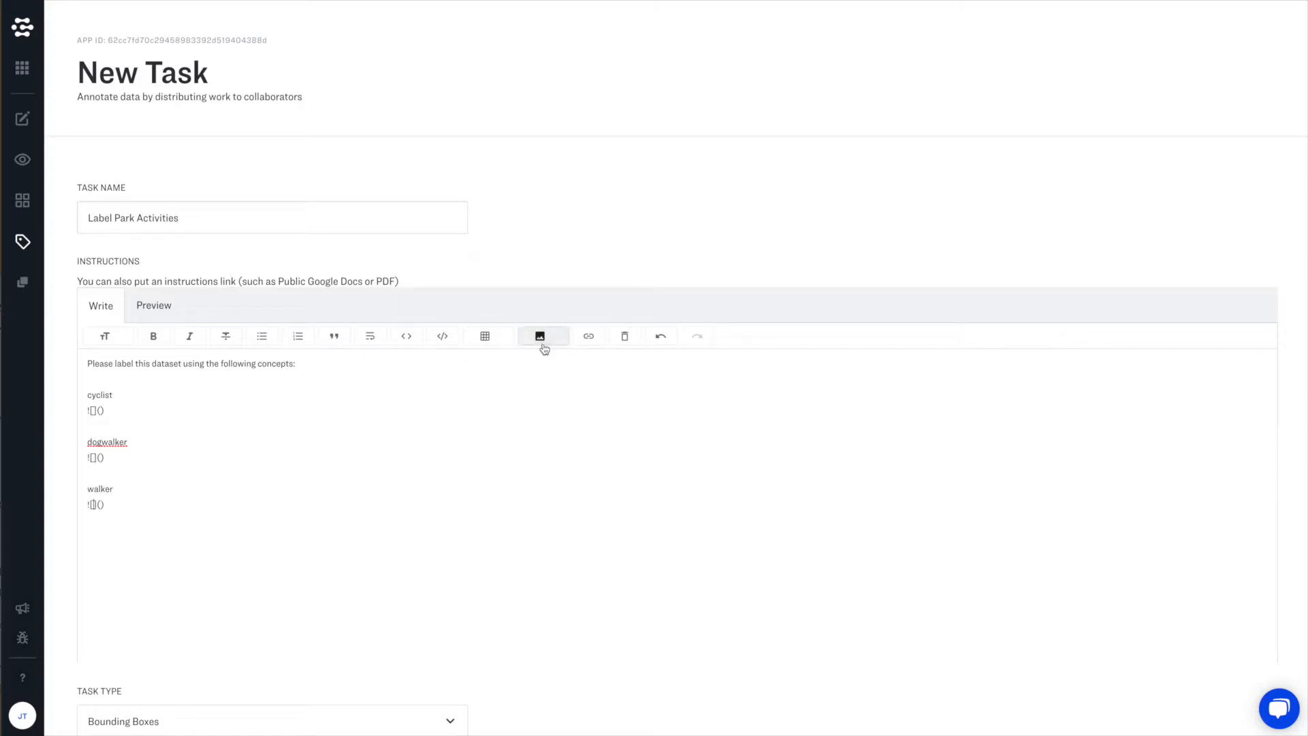
pyautogui.write('jogger')
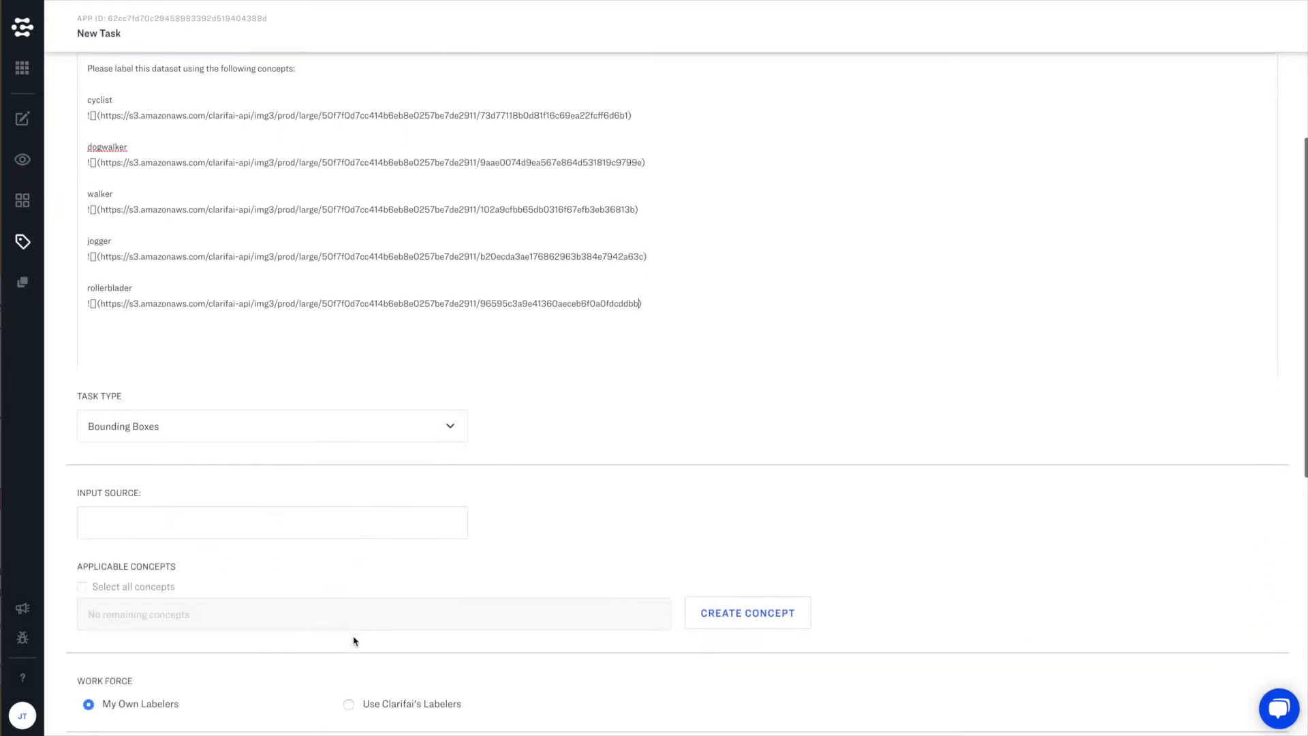
# Step: Set the task's Input Source to All Inputs and begin creating new concepts
pyautogui.click(271, 425)
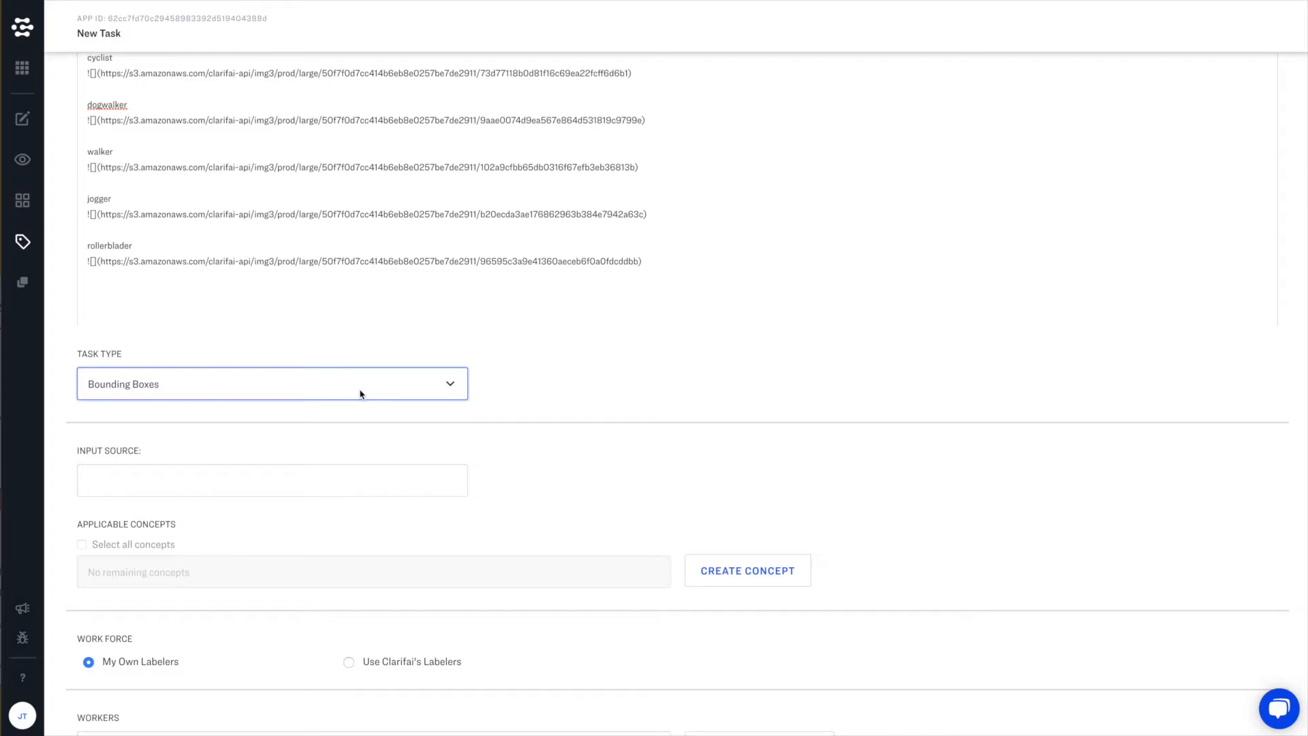
pyautogui.click(271, 480)
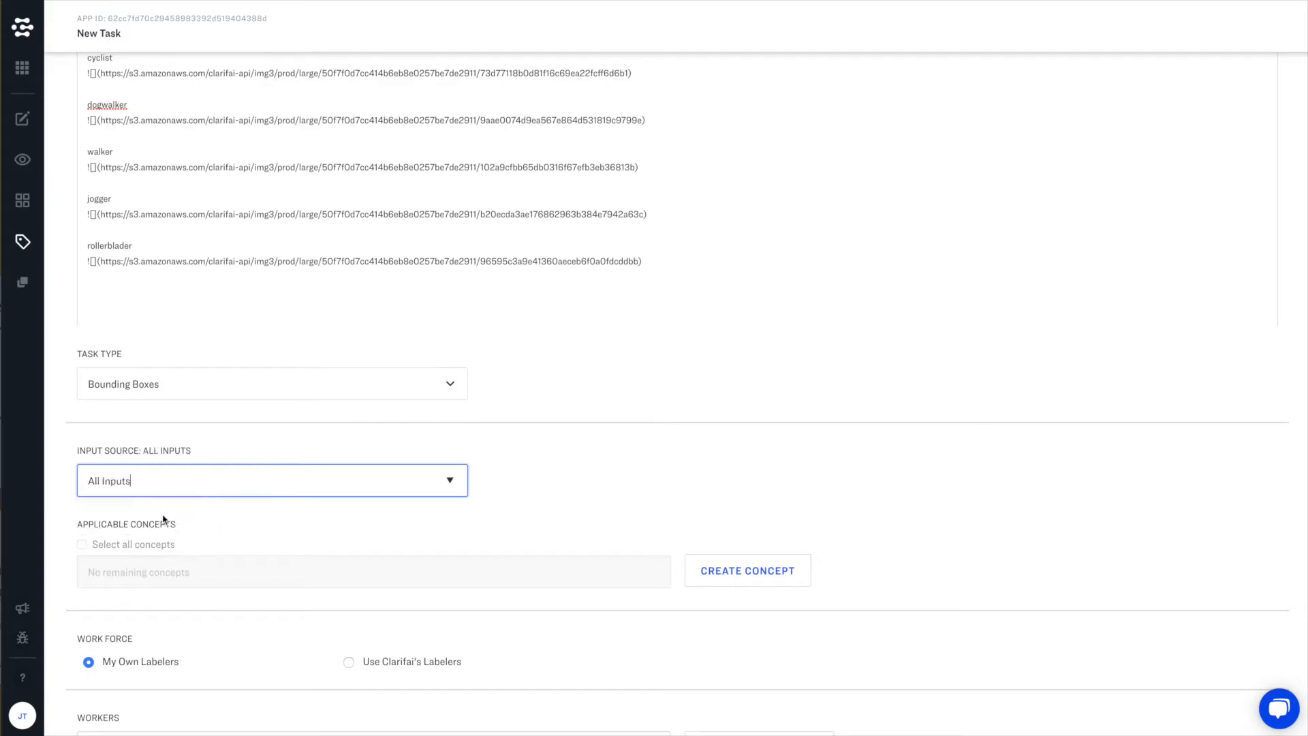
pyautogui.click(746, 570)
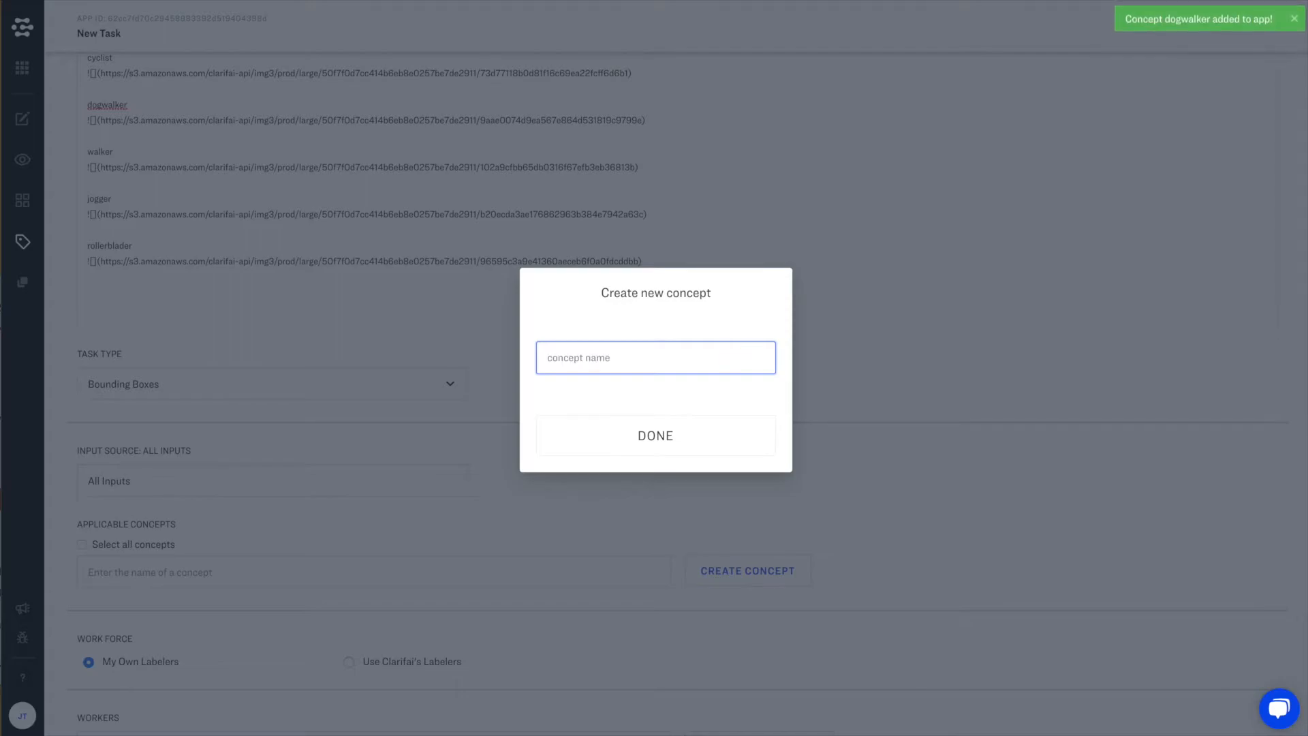
# Step: Create the jogger and rollerblader concepts and finish the Create new concept dialog
pyautogui.write('jogger')
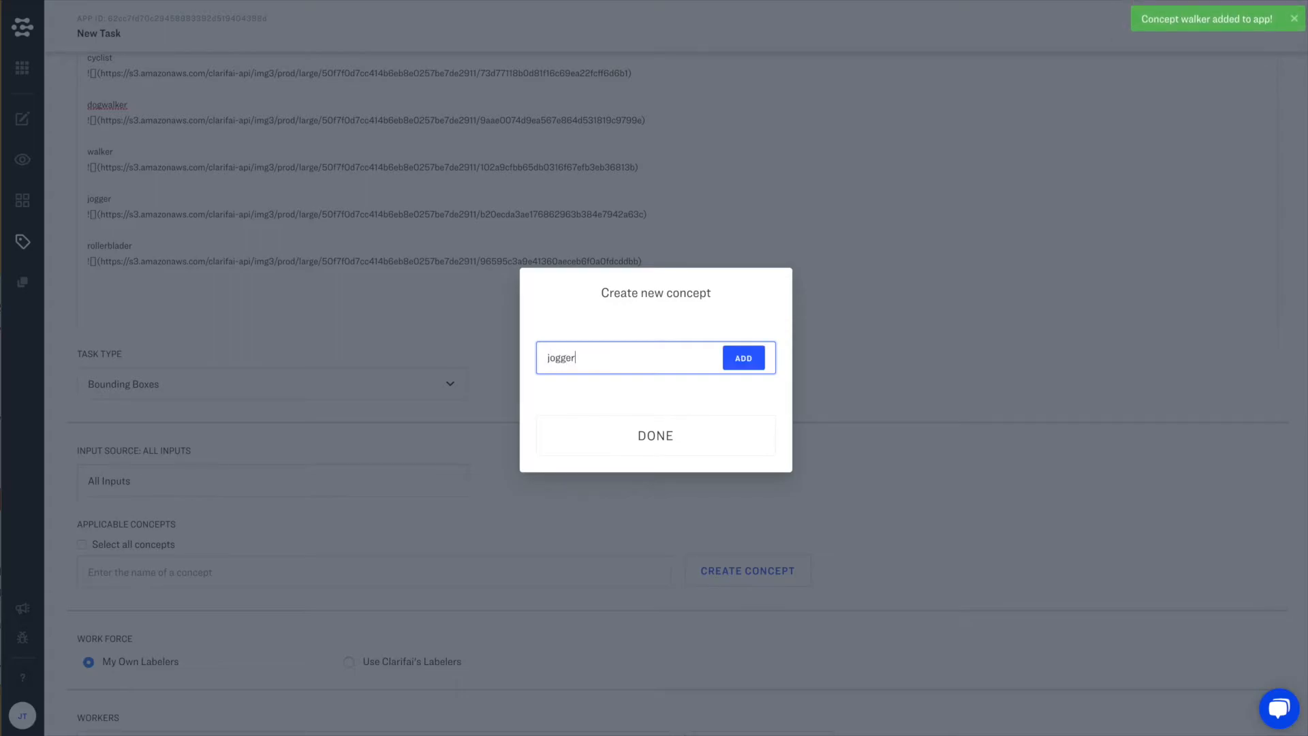
pyautogui.write('rollerbla')
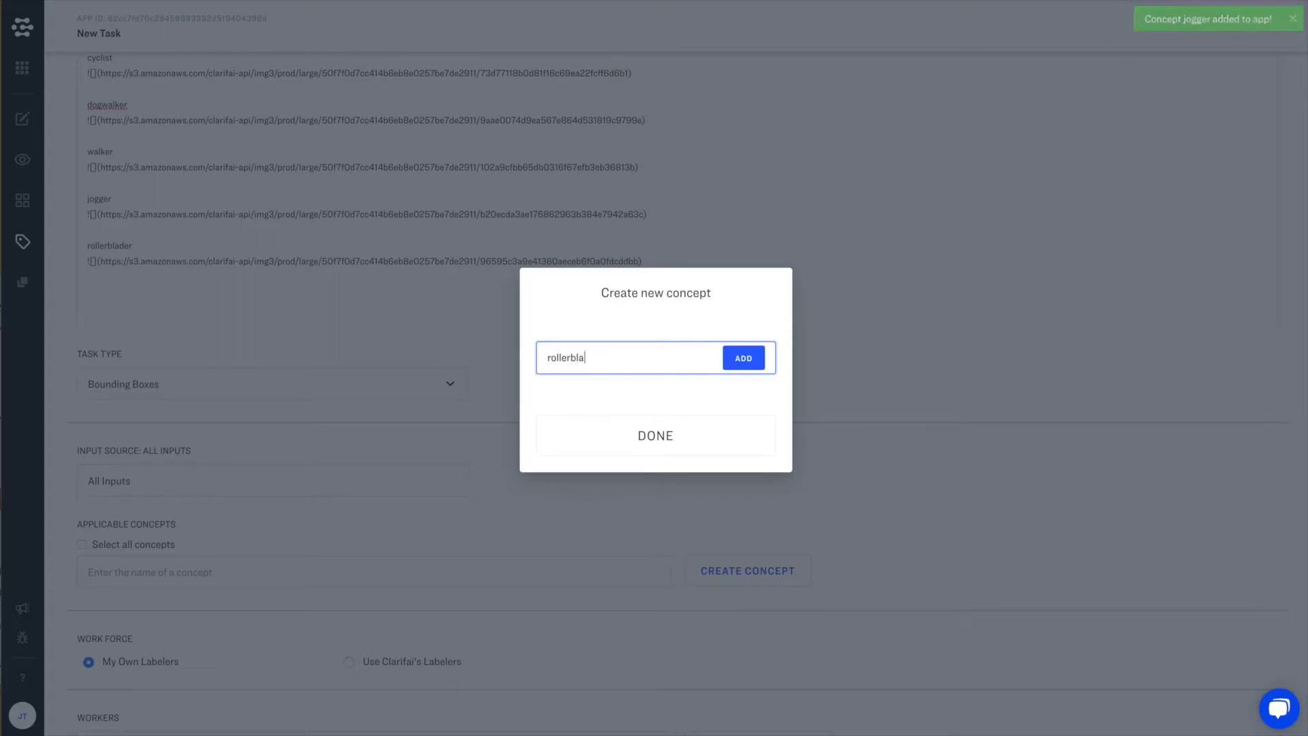
pyautogui.click(741, 357)
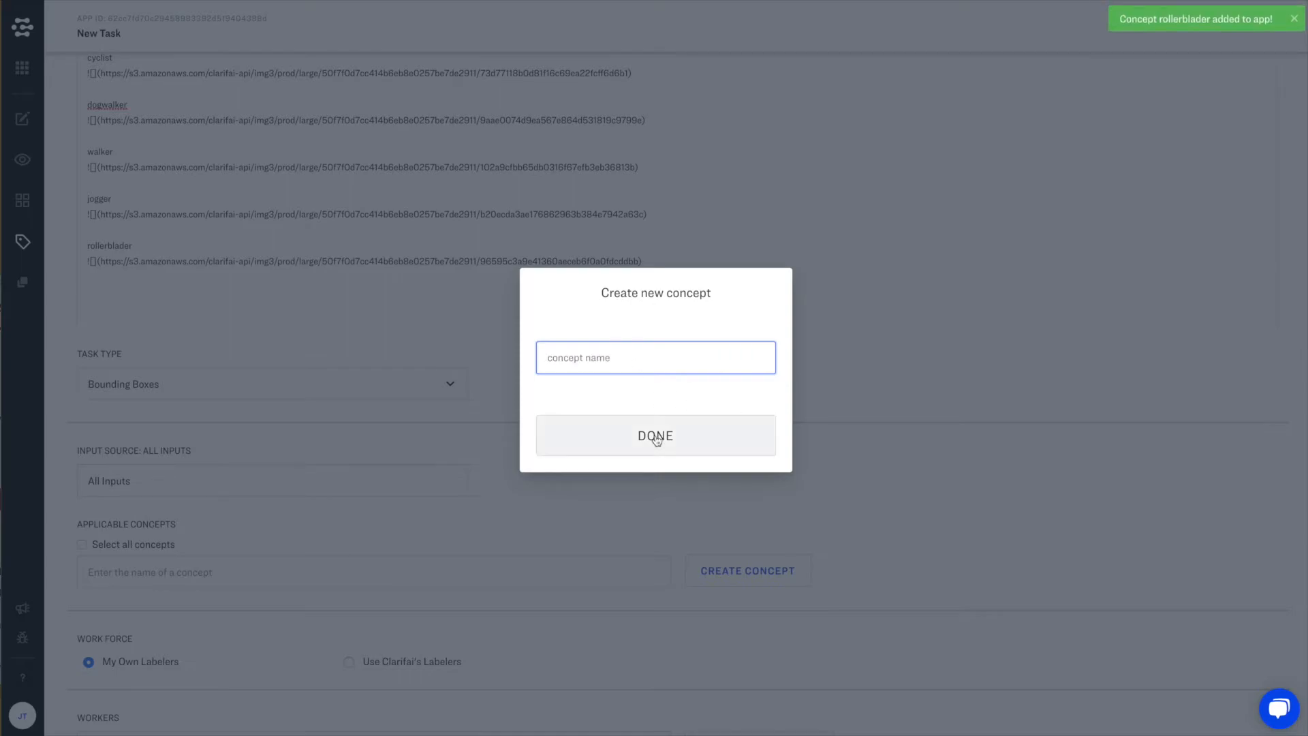
pyautogui.click(655, 436)
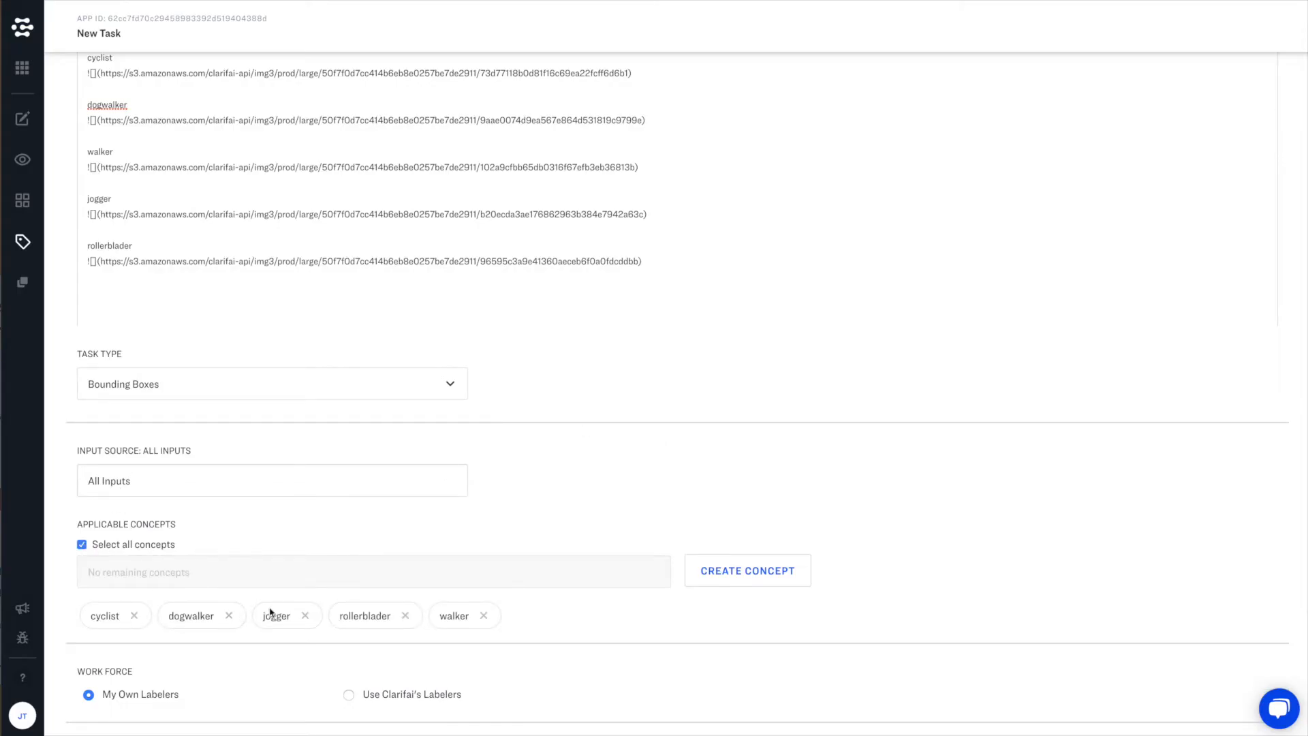
# Step: Add yourself as worker with the Full strategy assigning all inputs to each worker
pyautogui.scroll(-3)
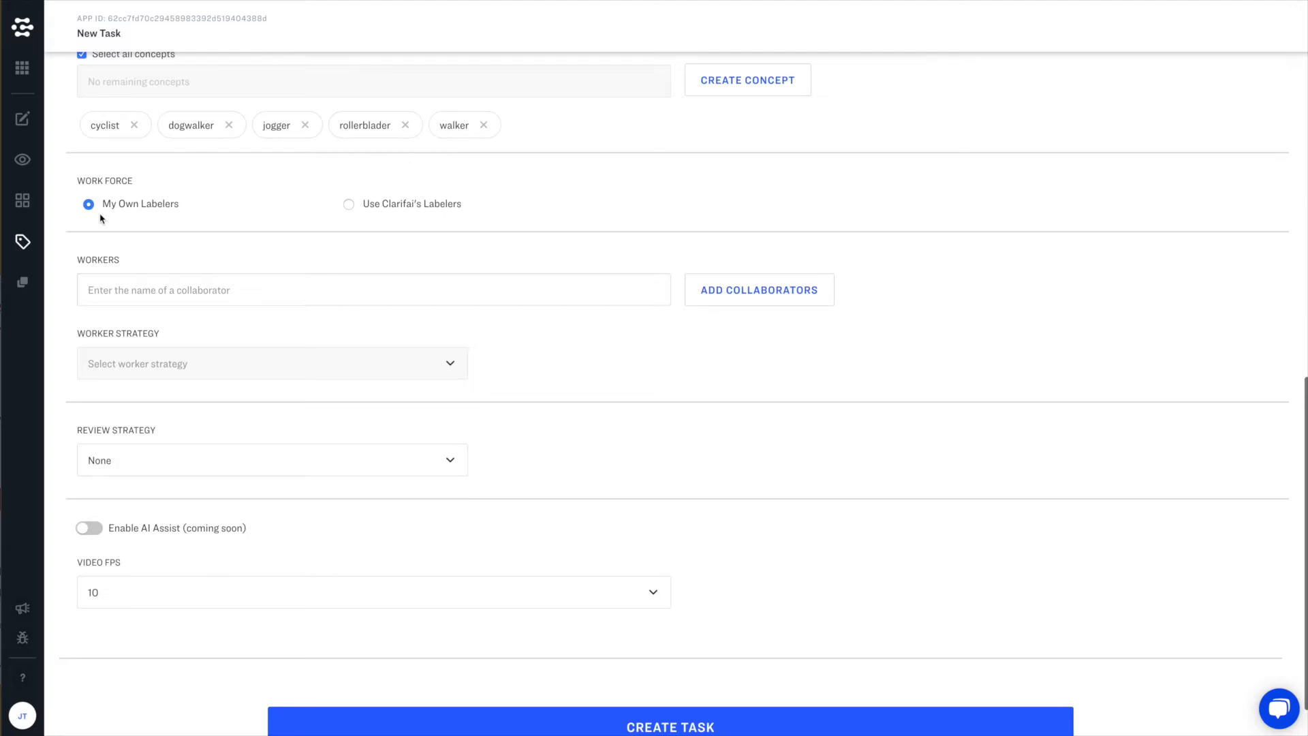
pyautogui.moveTo(420, 219)
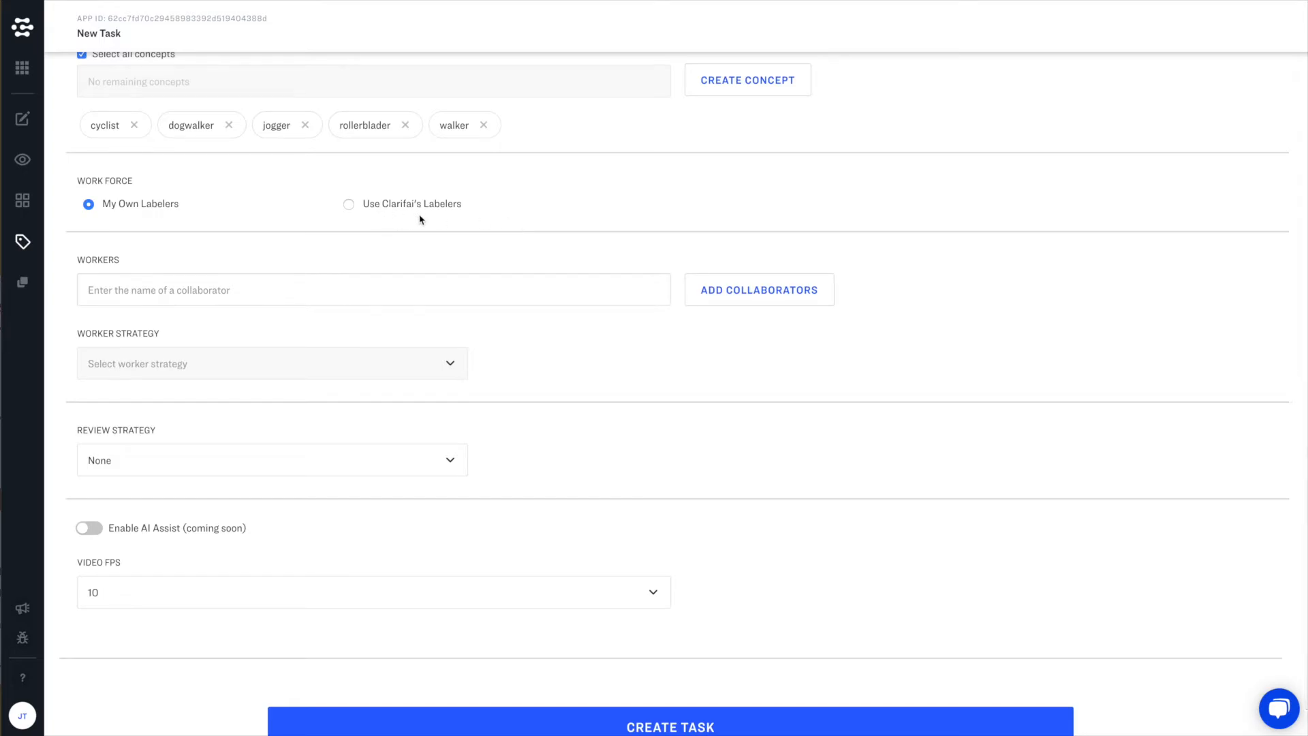
pyautogui.moveTo(610, 269)
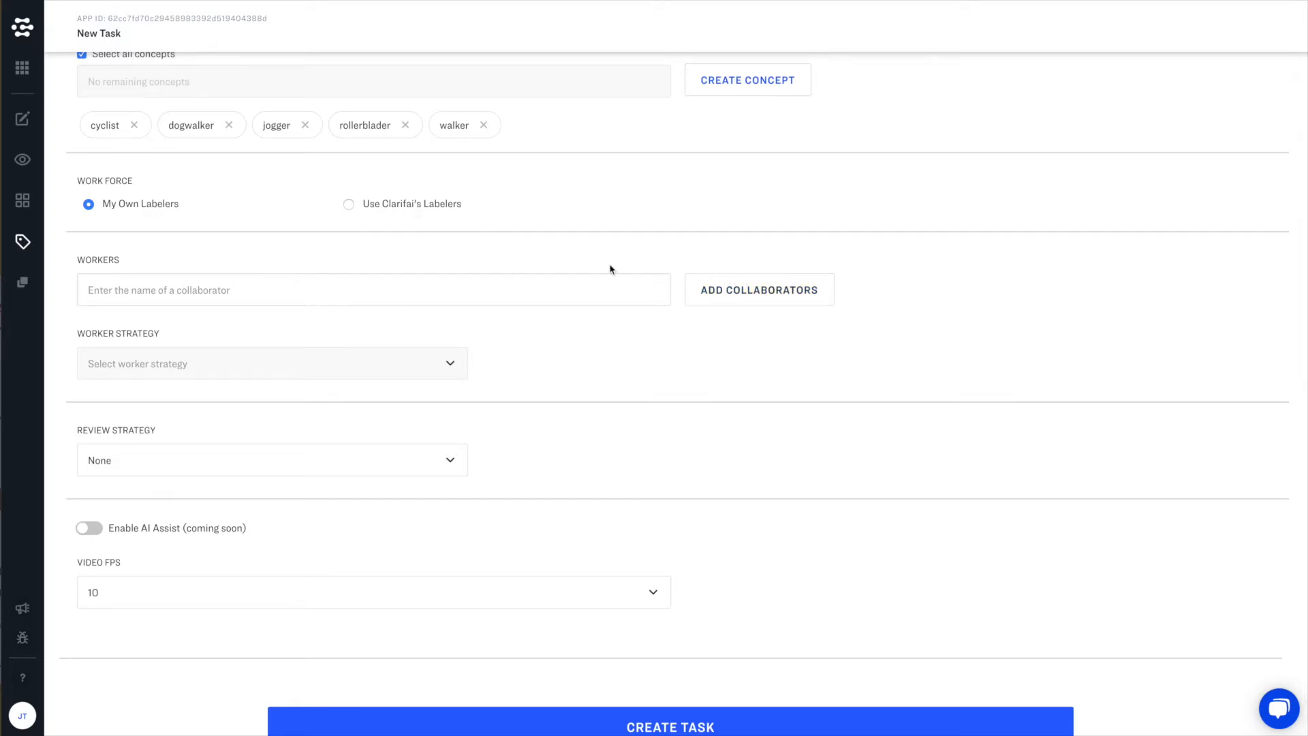
pyautogui.click(759, 289)
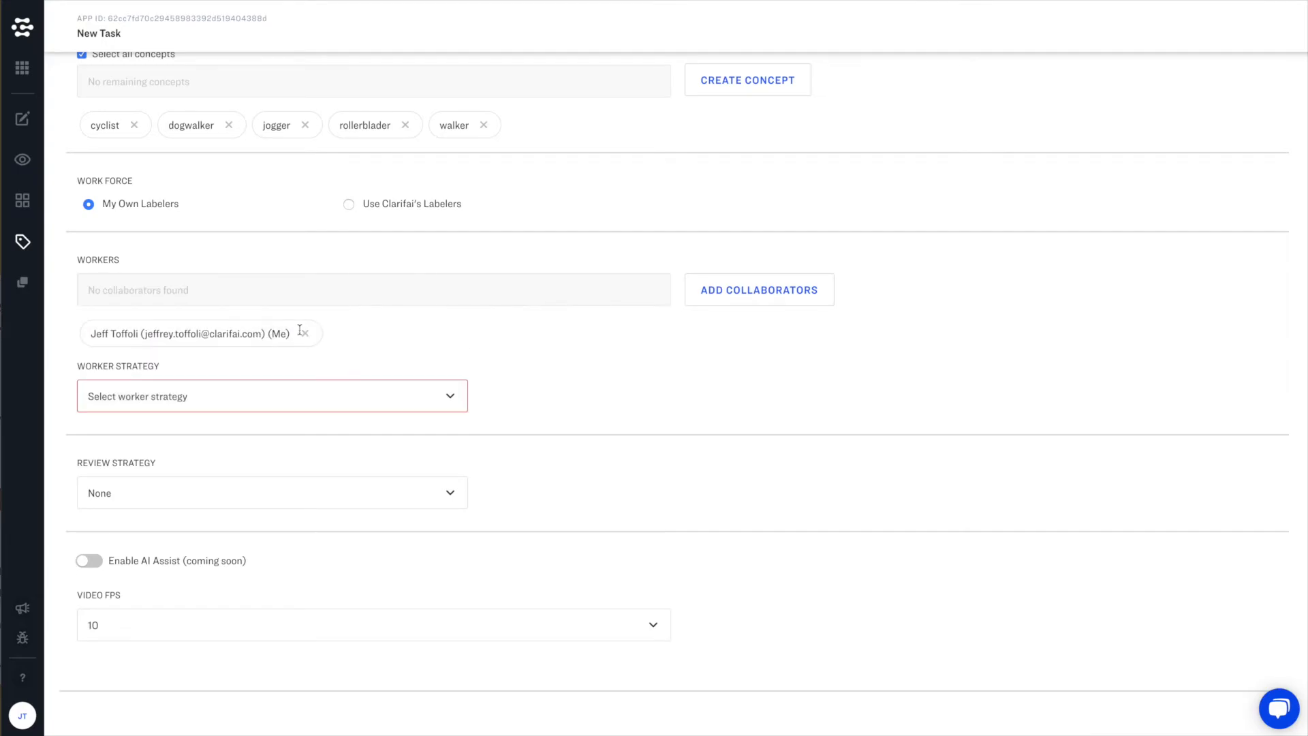
pyautogui.click(271, 395)
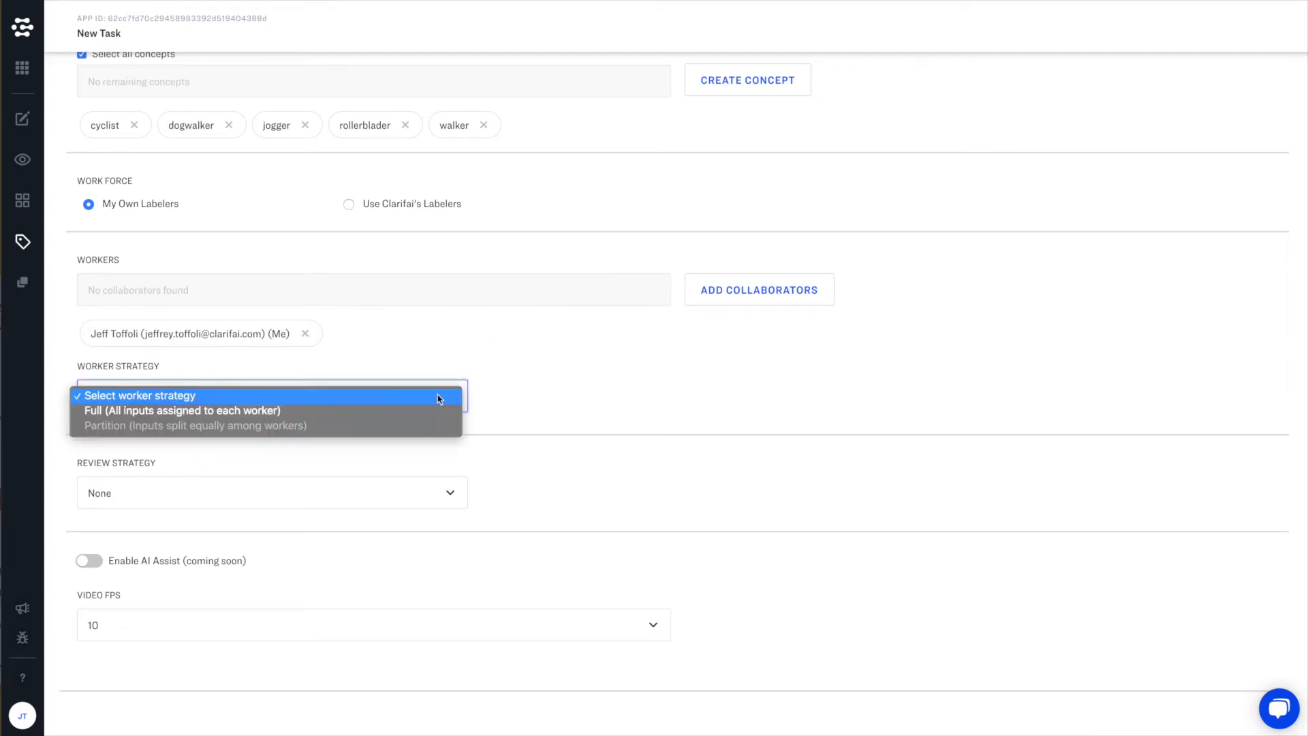
pyautogui.click(182, 410)
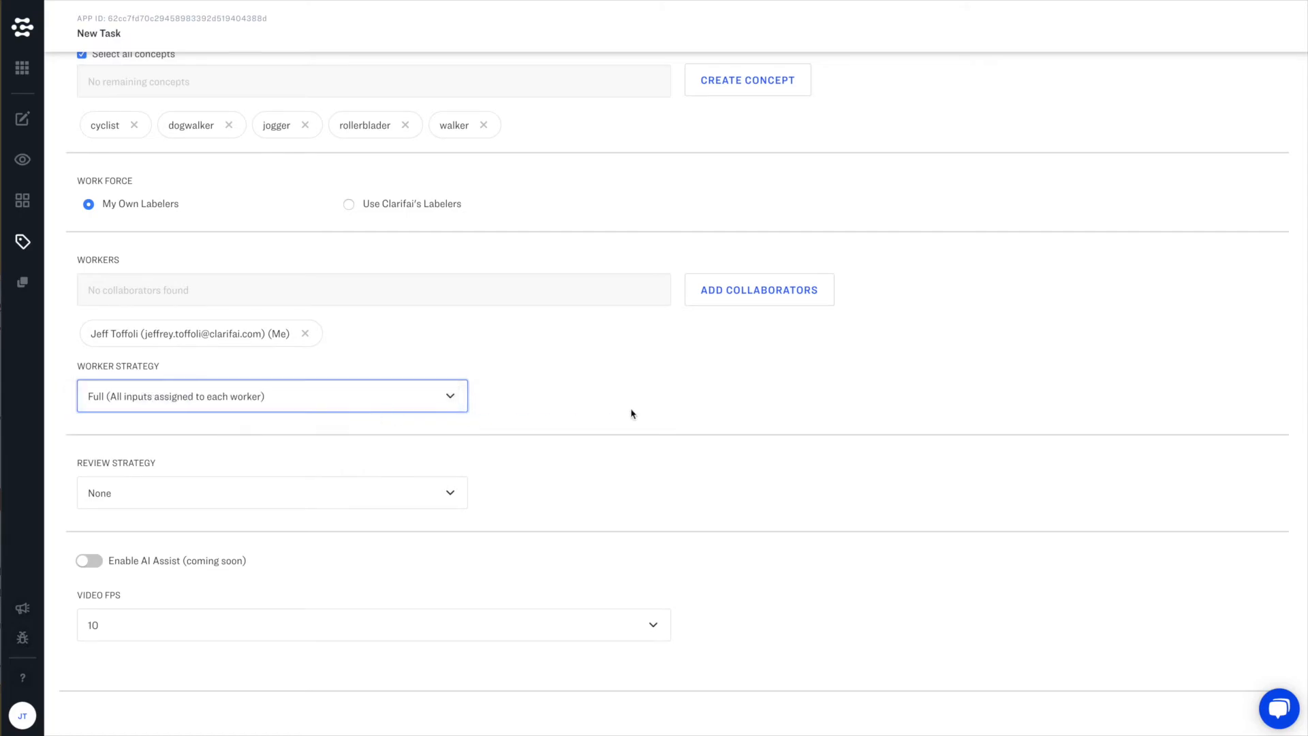
pyautogui.click(271, 492)
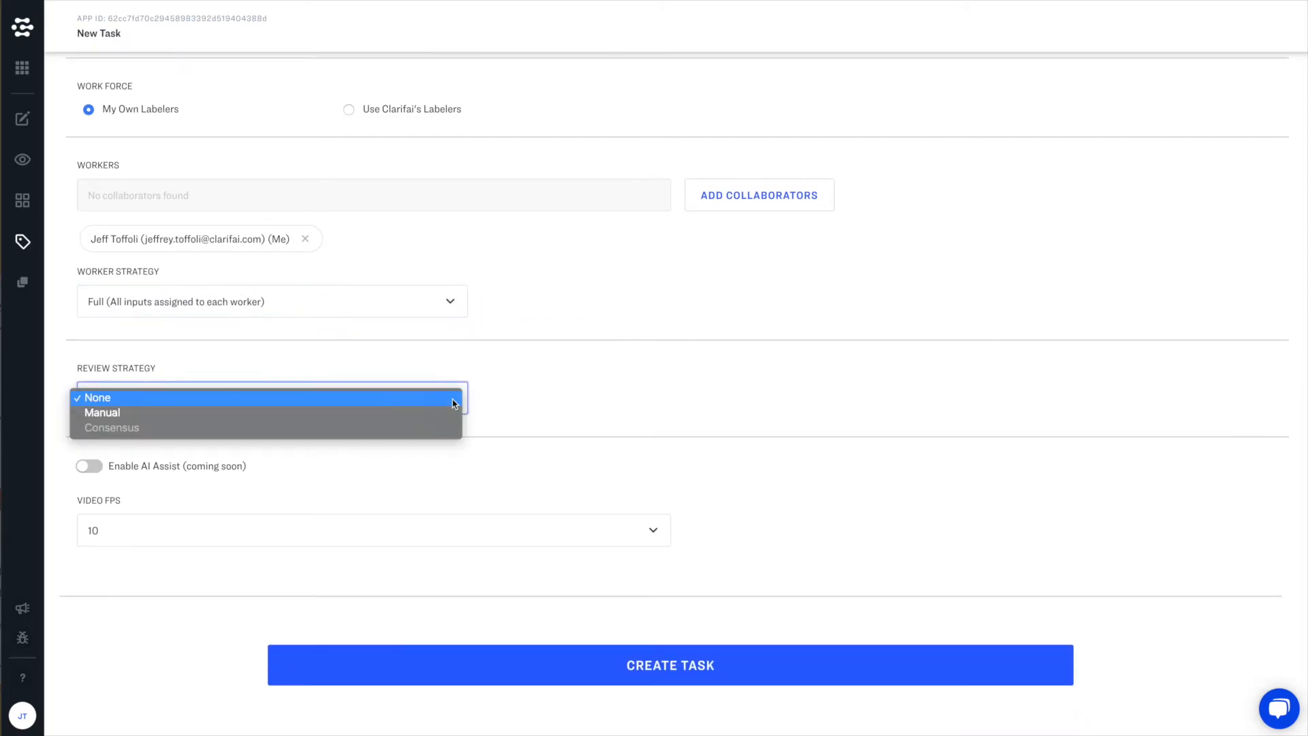
# Step: Set Review Strategy to Manual with yourself as reviewer and create the task
pyautogui.click(103, 411)
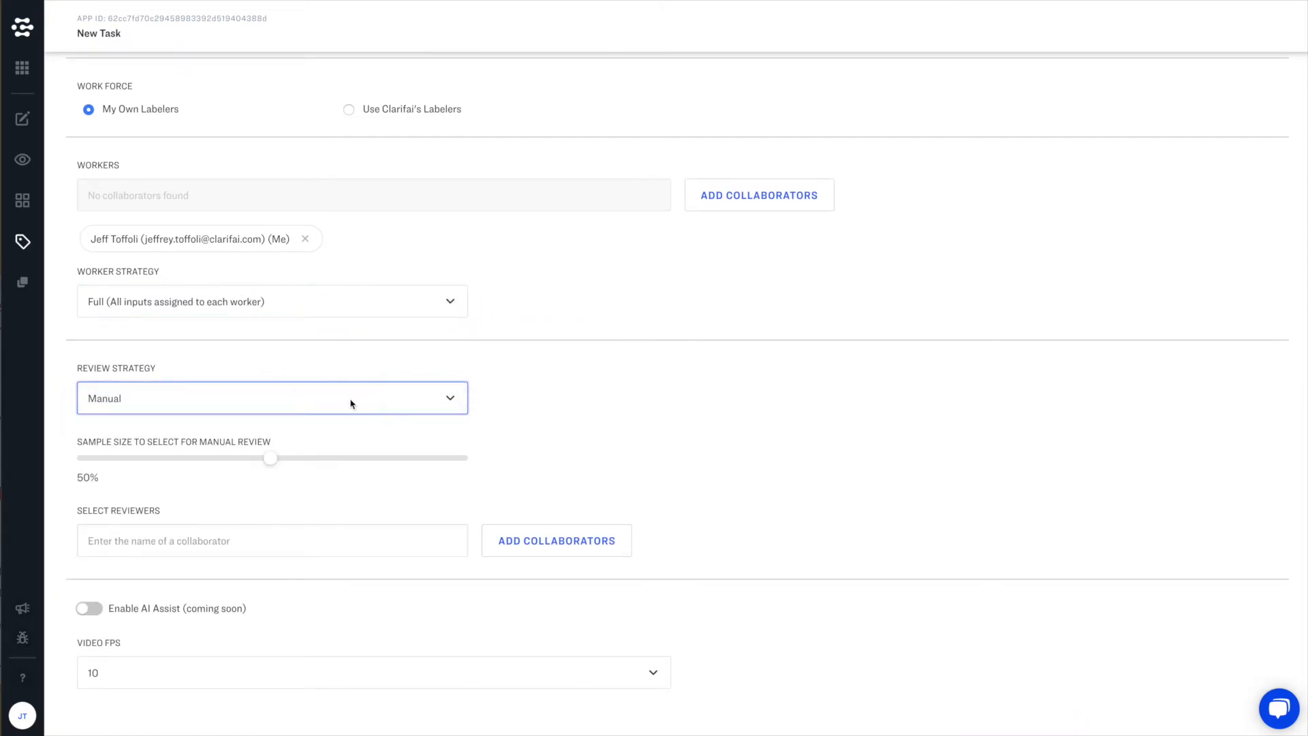
pyautogui.click(271, 539)
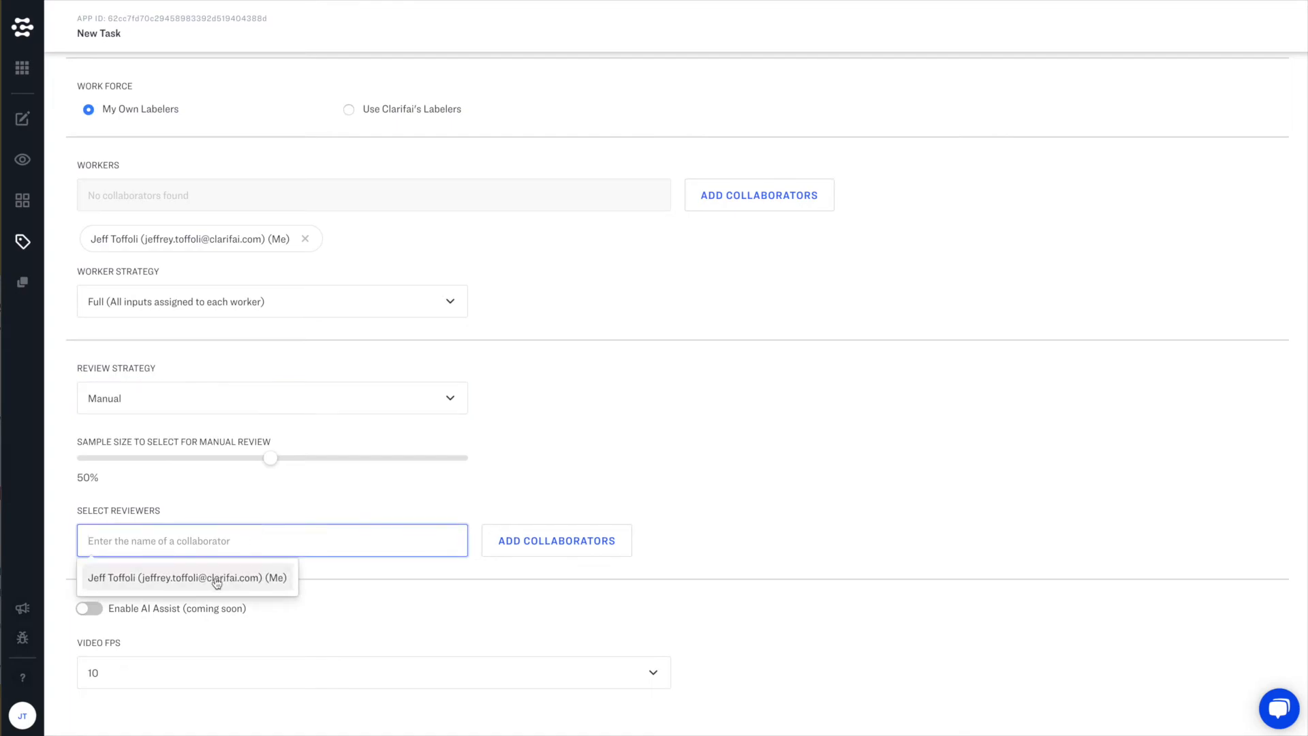
pyautogui.click(185, 577)
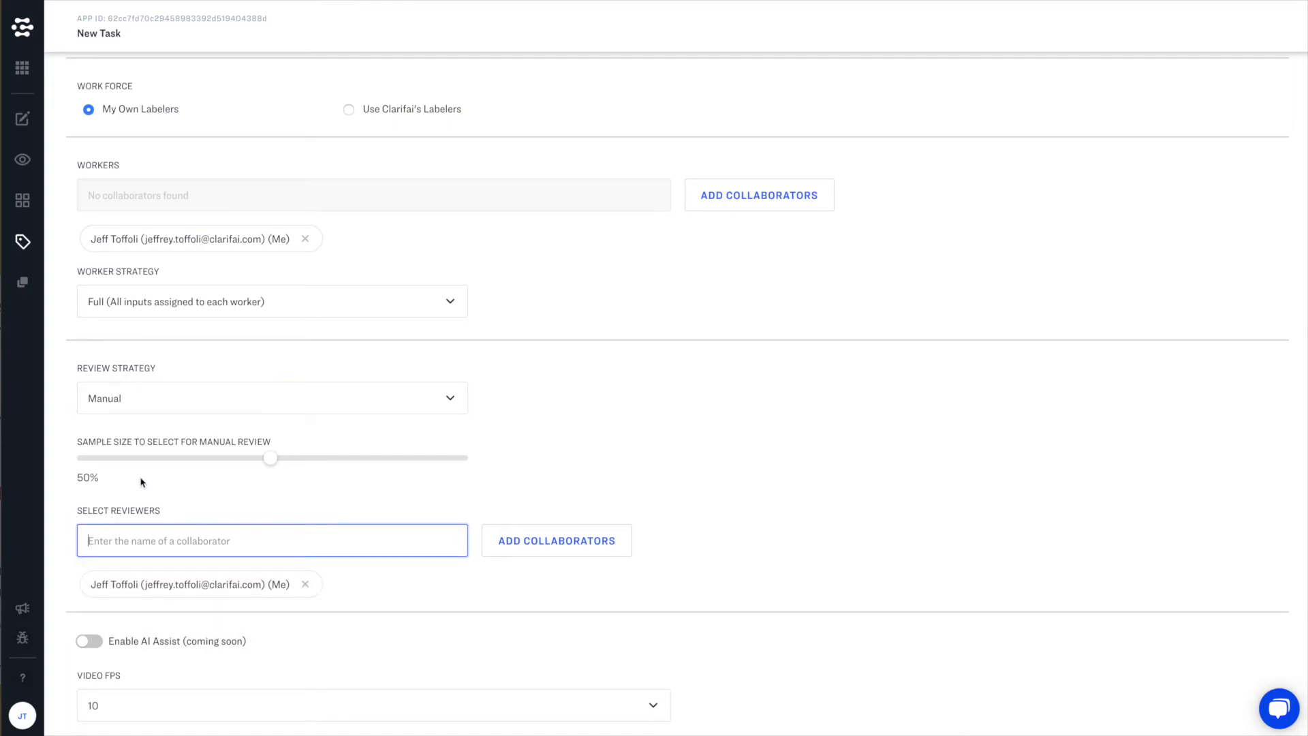
pyautogui.moveTo(760, 493)
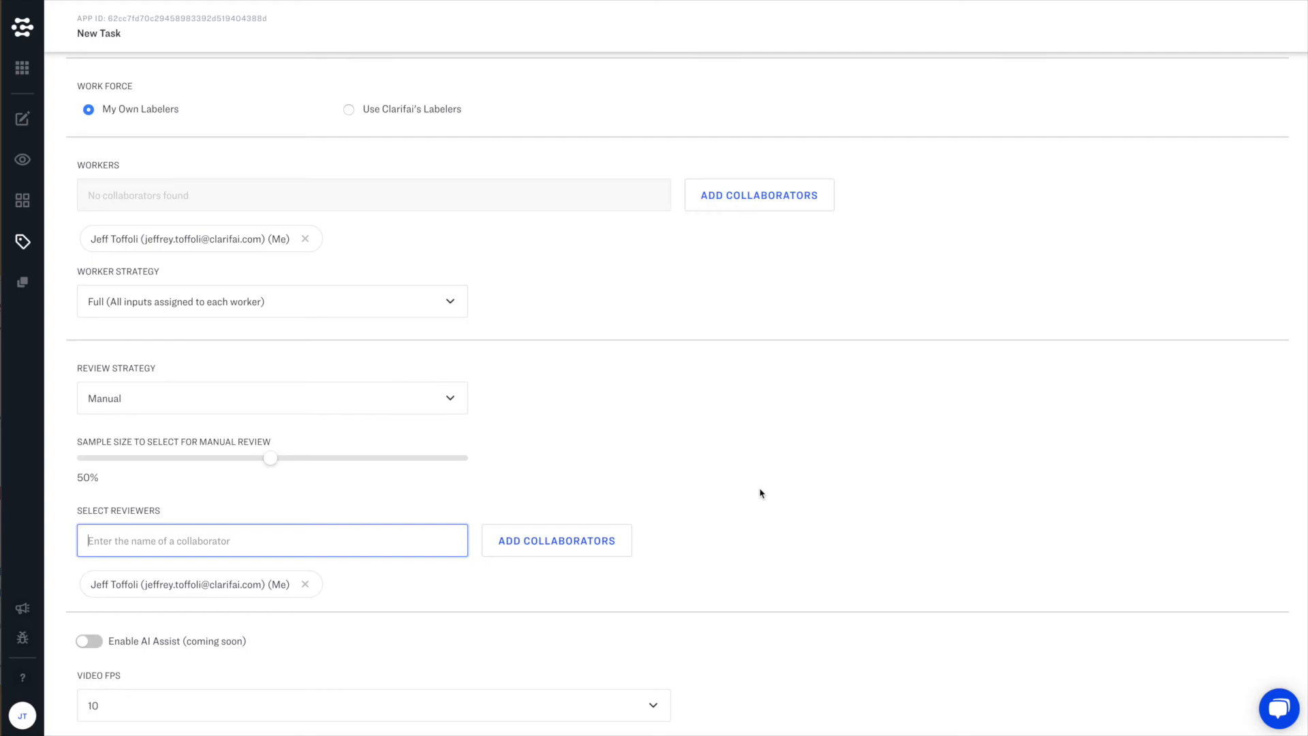
pyautogui.scroll(-3)
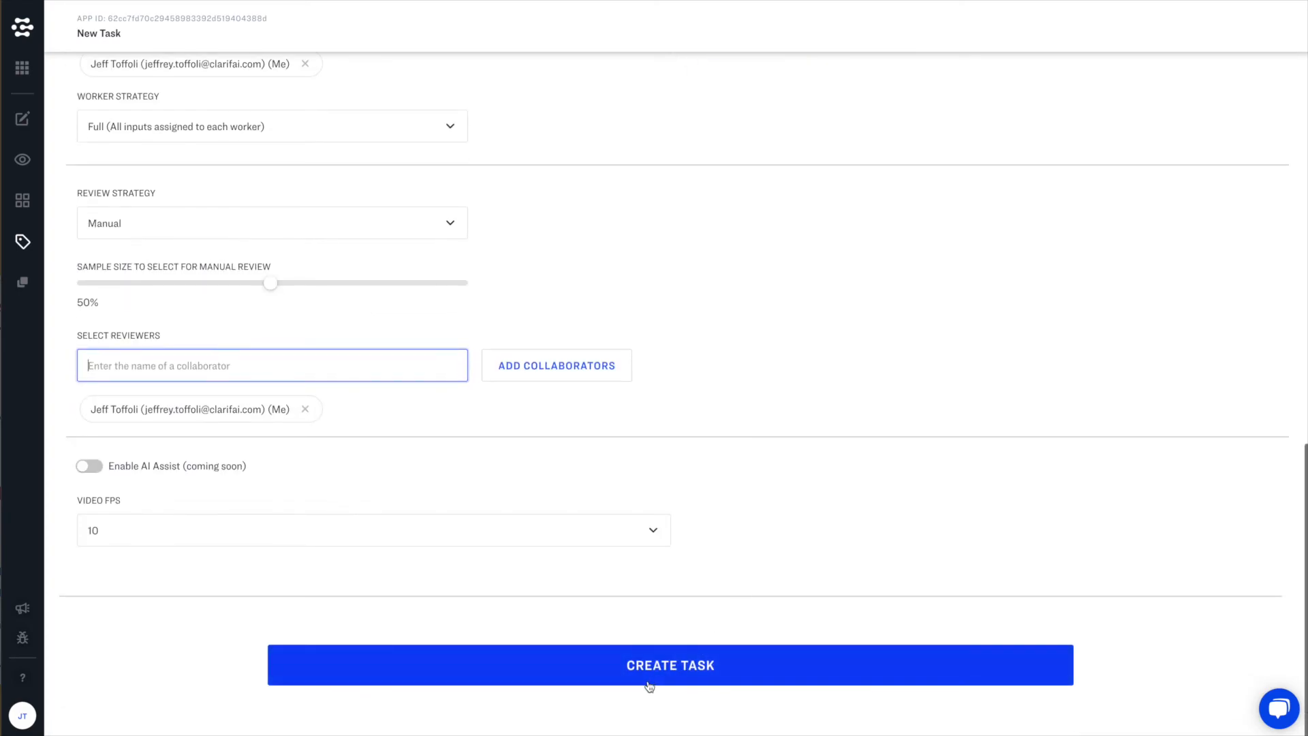
pyautogui.click(670, 665)
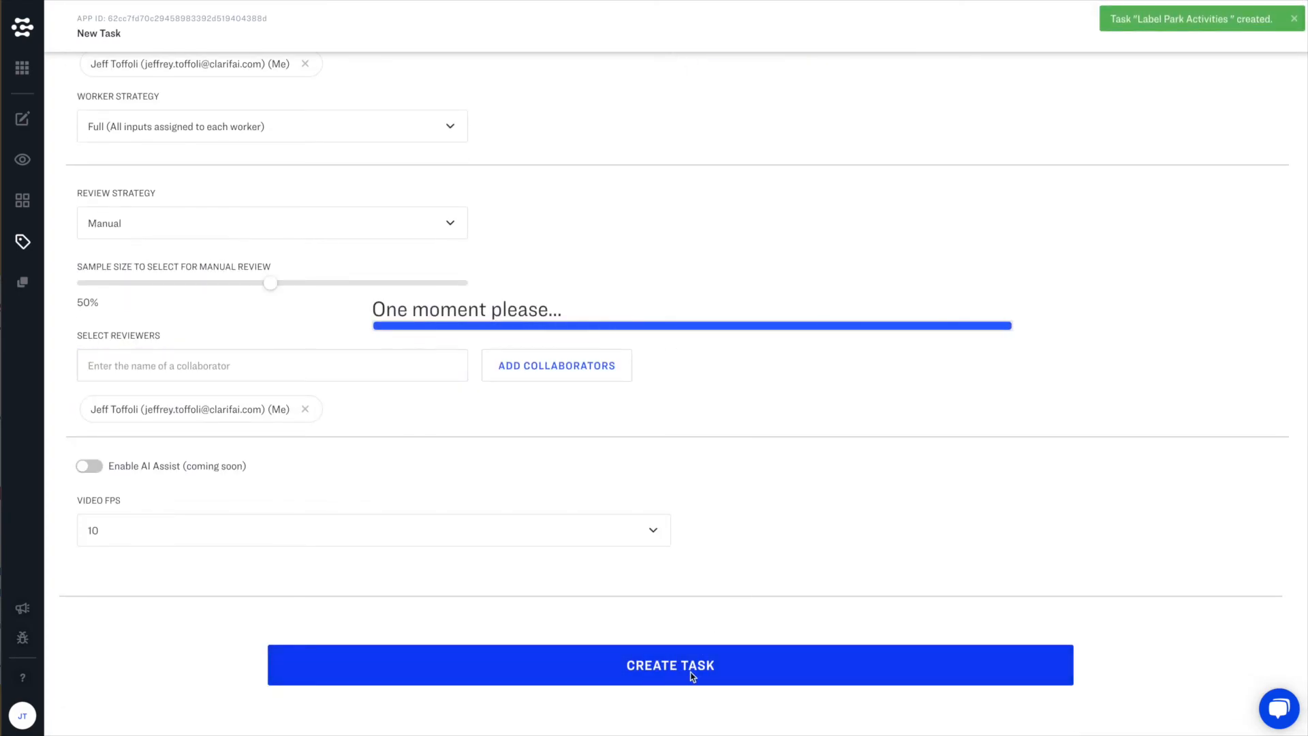
# Step: Show the Assigned to Me tab where Label Park Activities is in progress
pyautogui.click(670, 665)
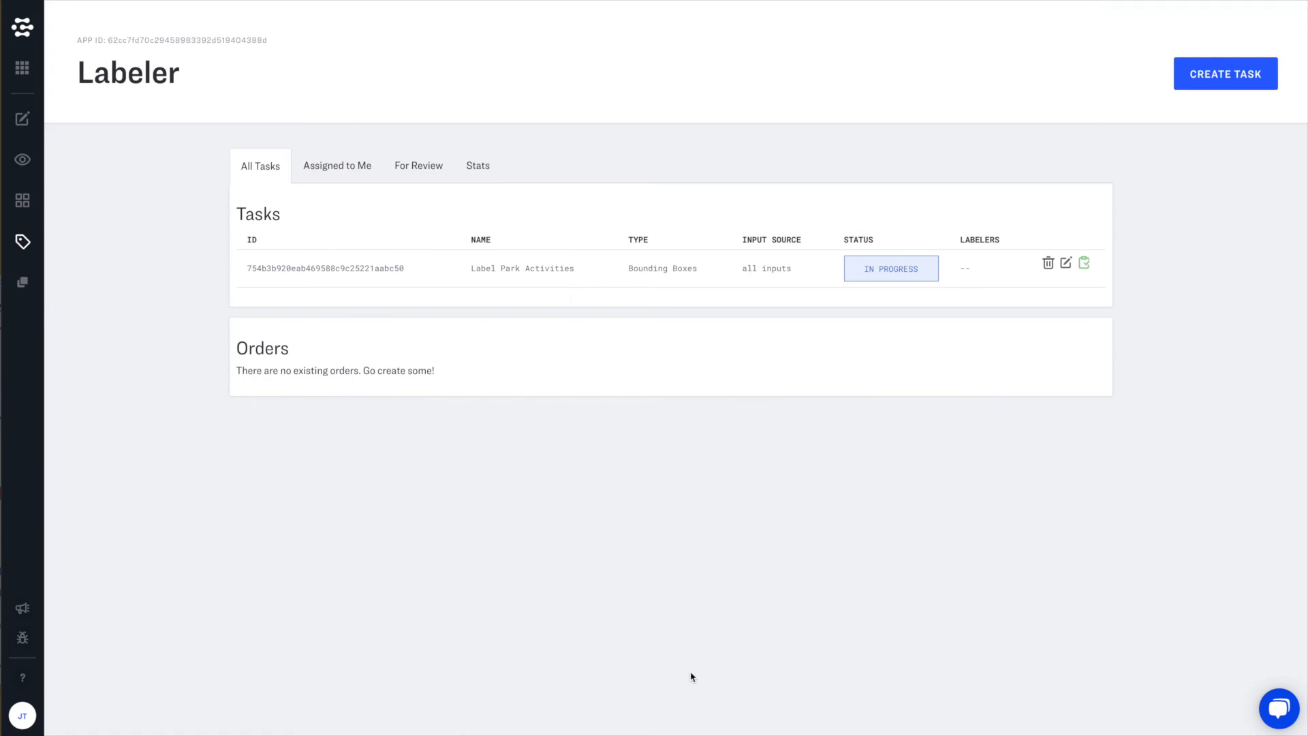
pyautogui.moveTo(532, 567)
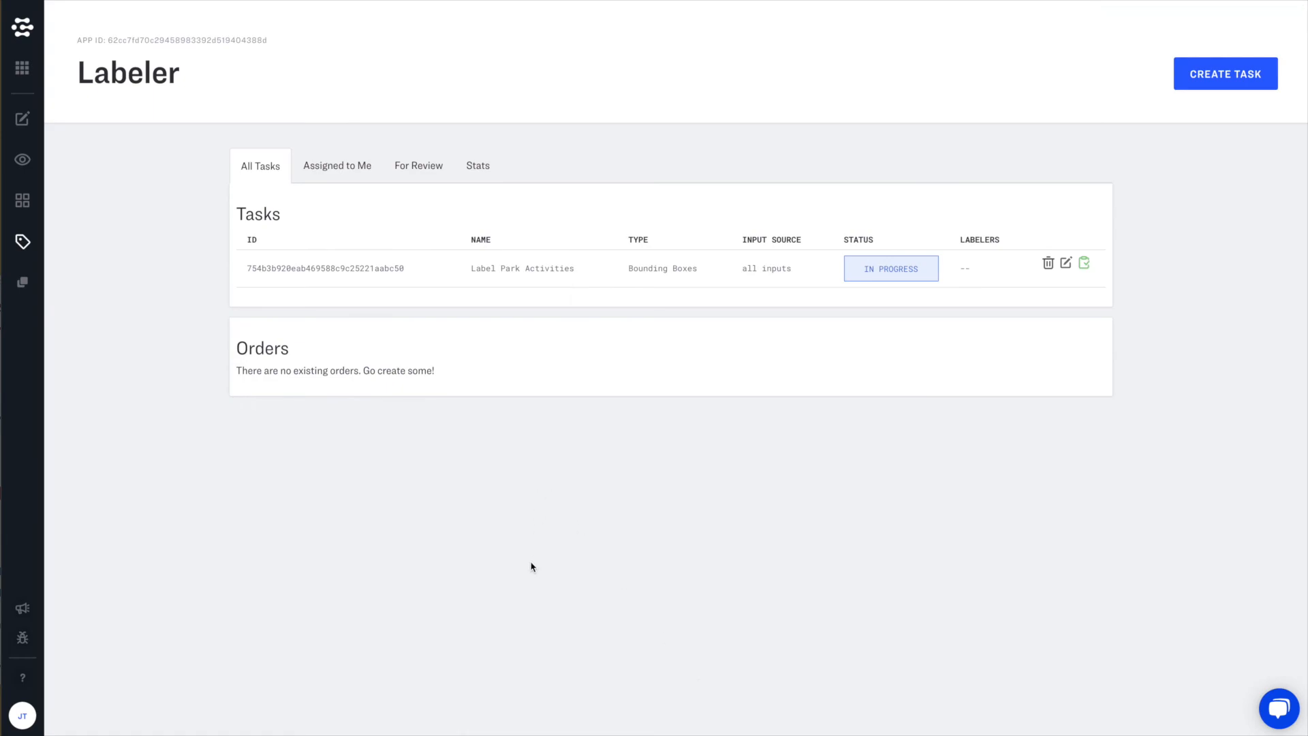
pyautogui.moveTo(326, 305)
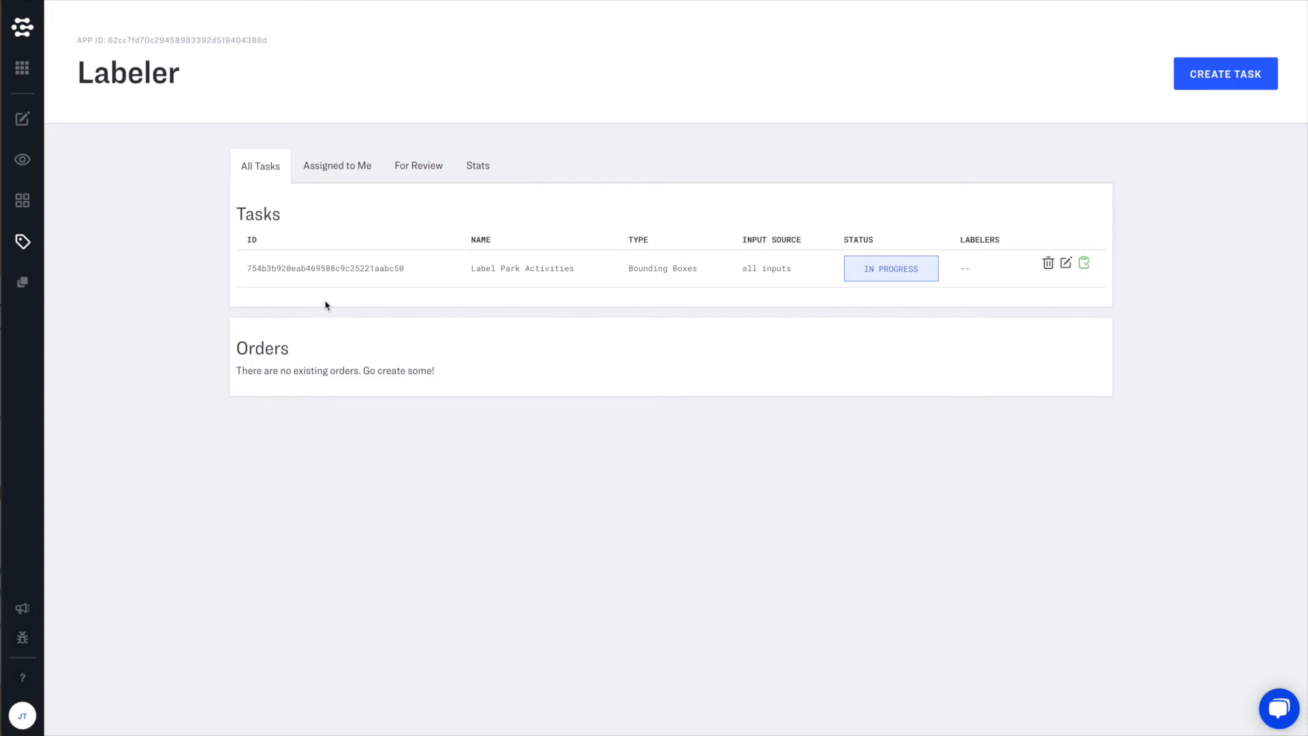
pyautogui.moveTo(767, 280)
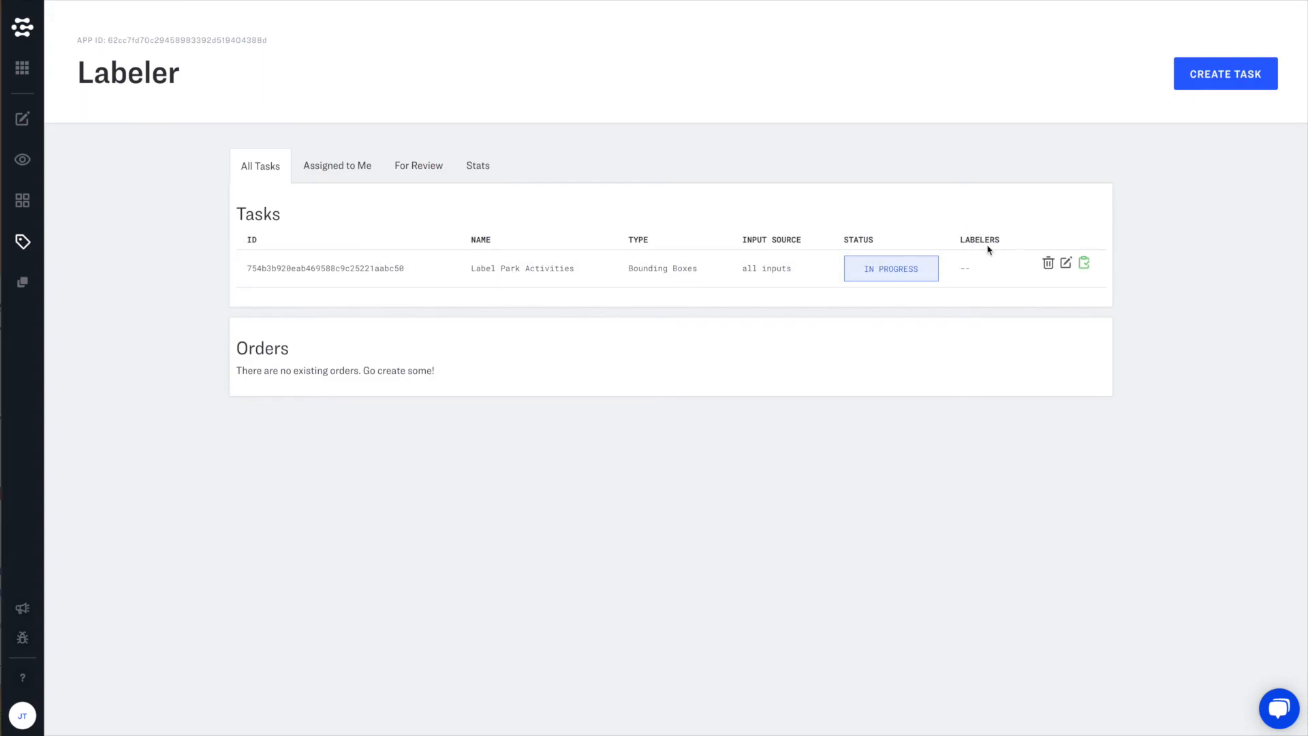
pyautogui.click(336, 165)
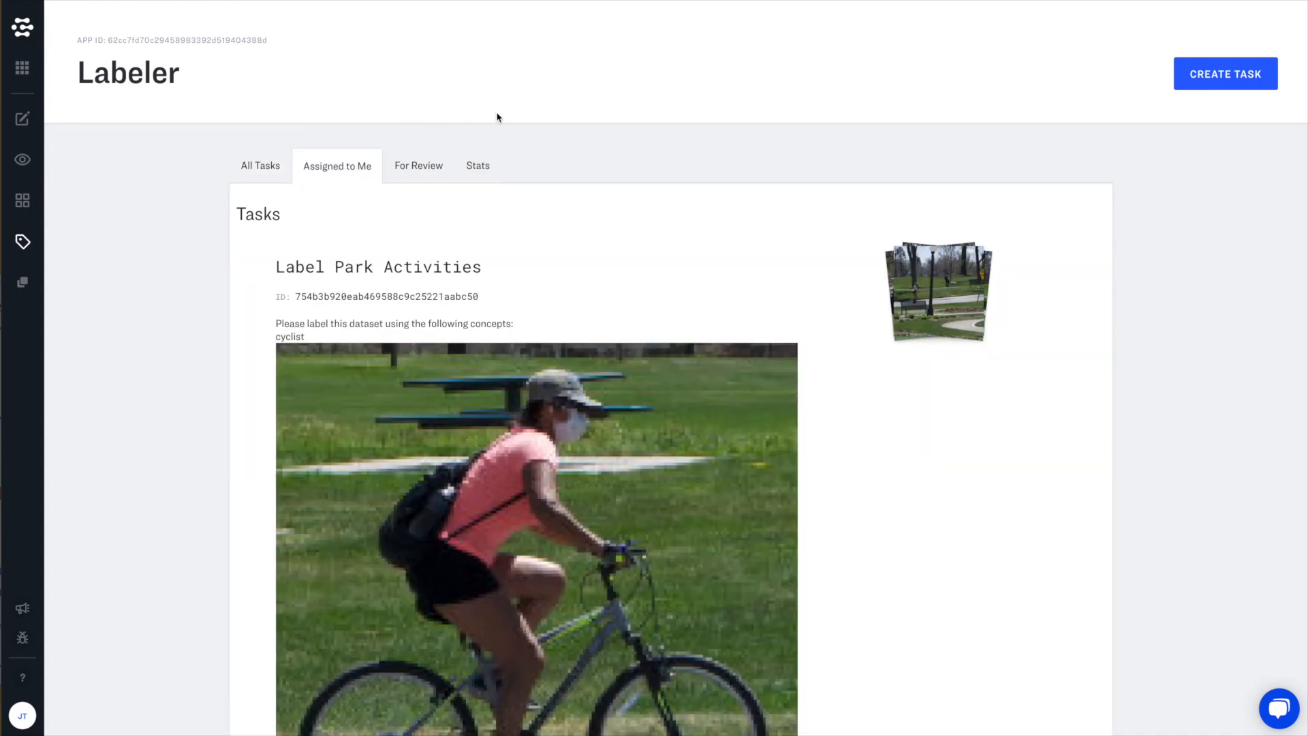